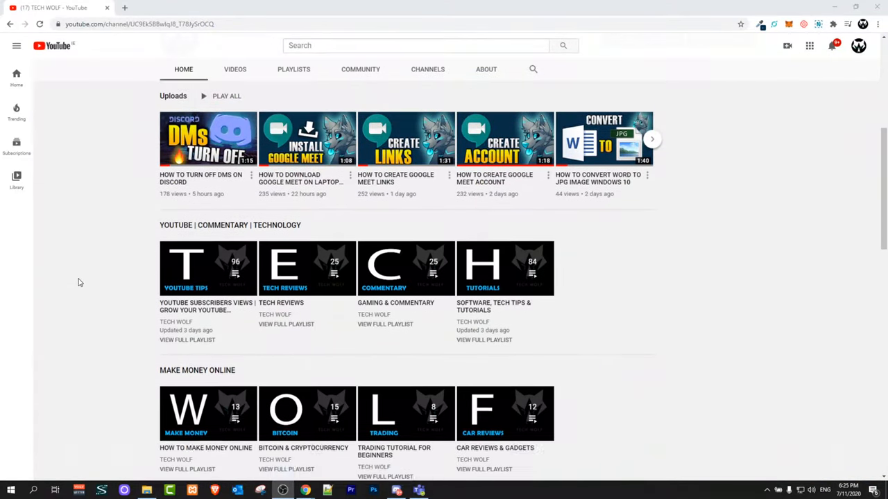
Move the Teams window left and open the account menu from the profile avatar
scroll(down, 3)
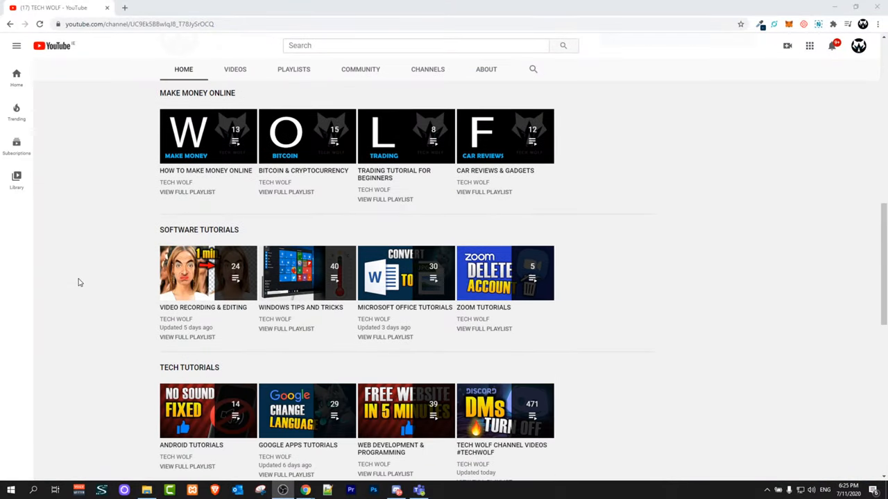
scroll(up, 3)
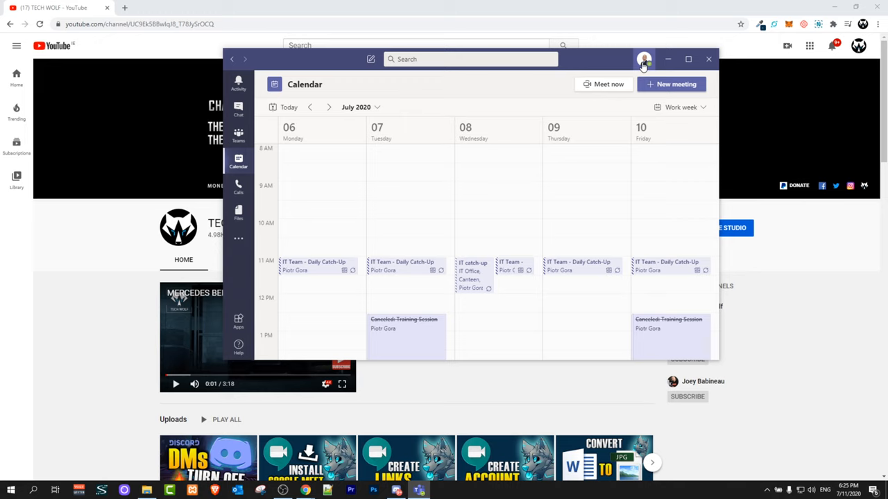
drag(471, 59, 388, 64)
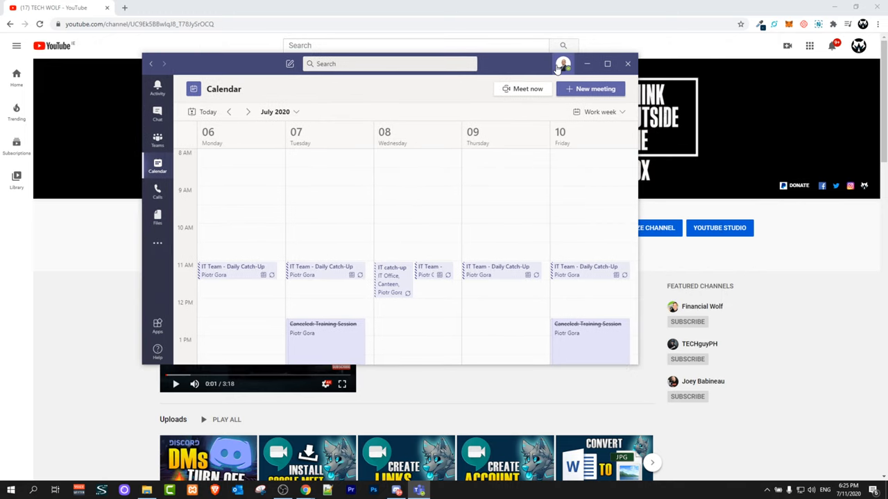
click(563, 64)
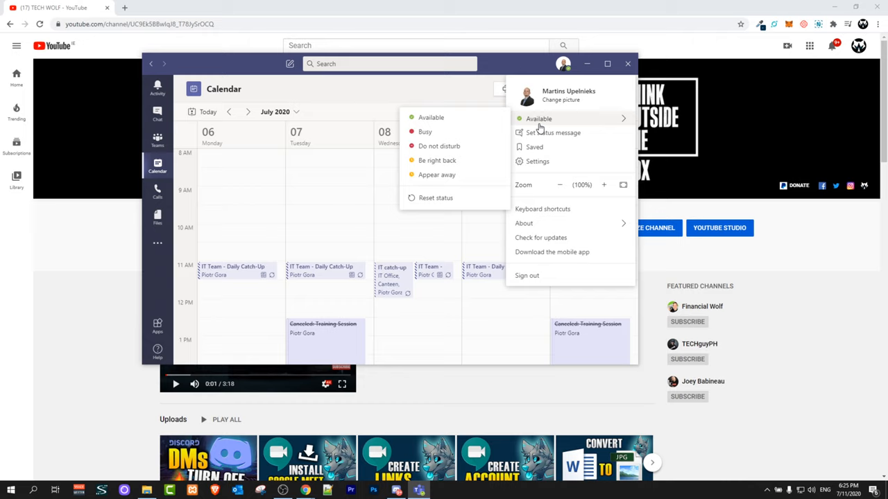
mouse_move(566, 104)
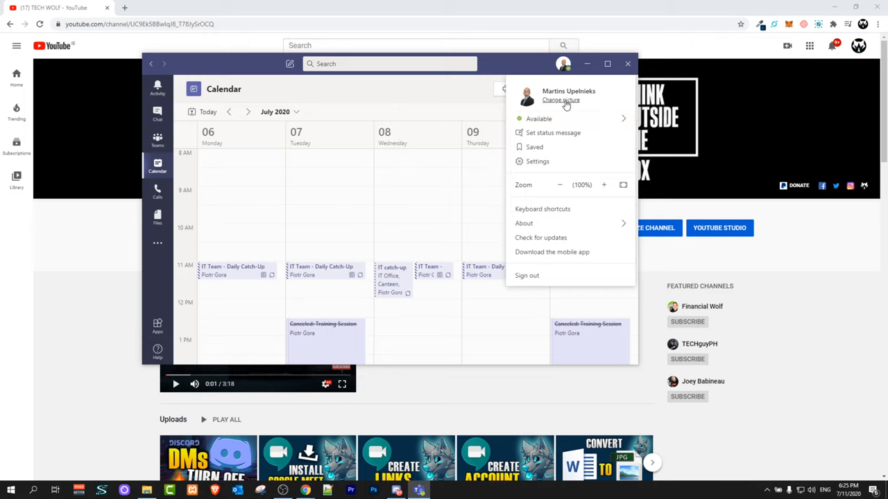
Open the Change your profile picture dialog with Upload and Remove options
click(560, 99)
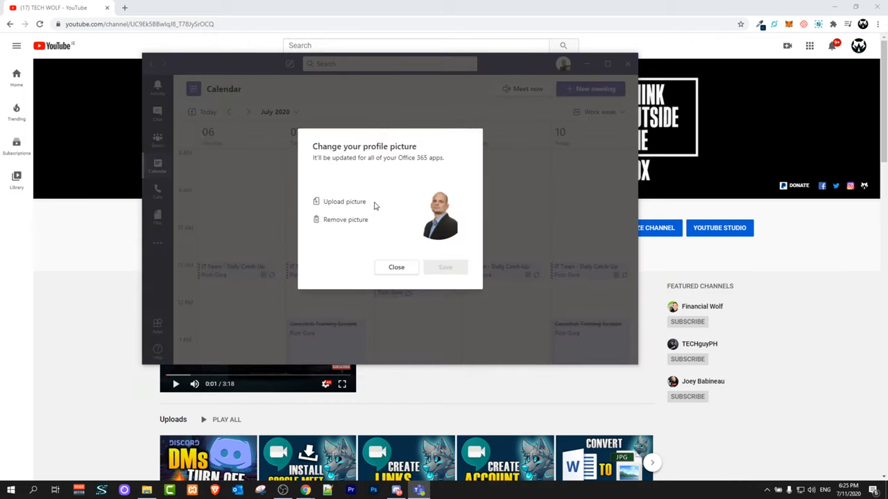
mouse_move(330, 222)
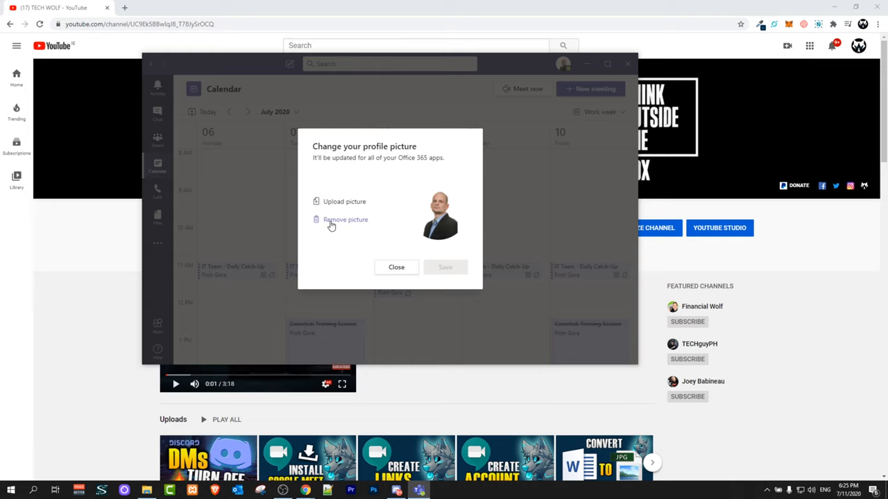
mouse_move(331, 202)
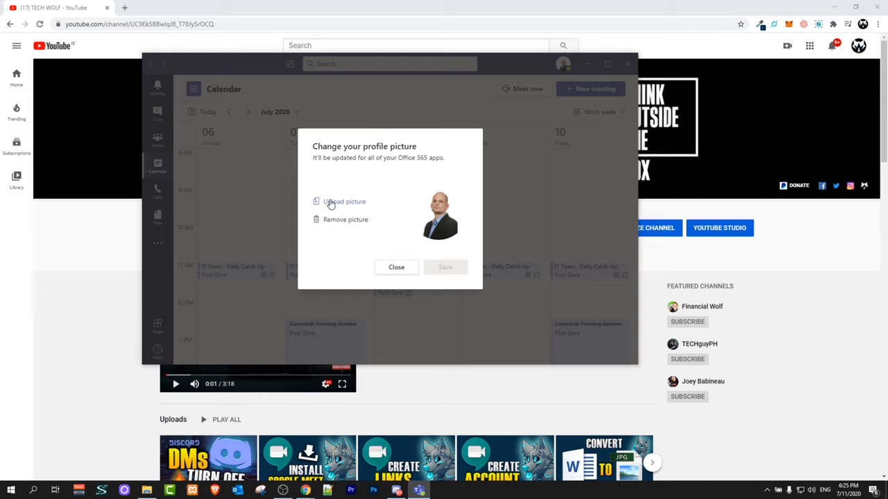
mouse_move(350, 208)
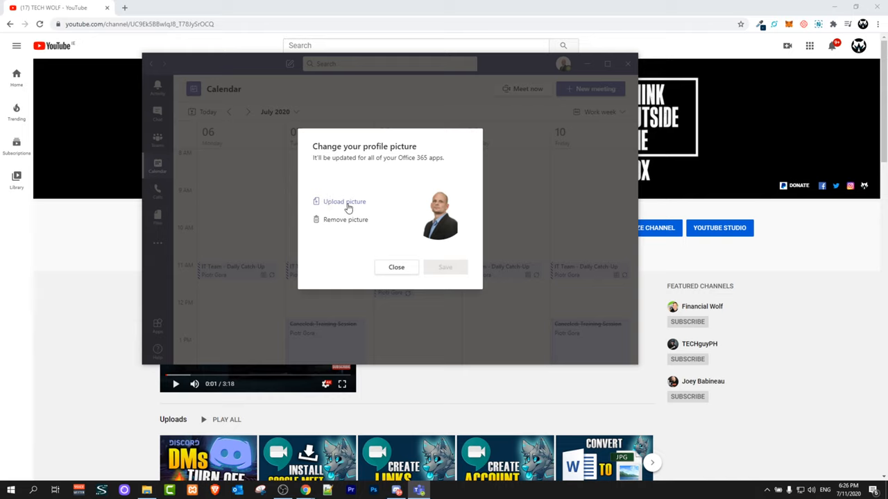
mouse_move(14, 308)
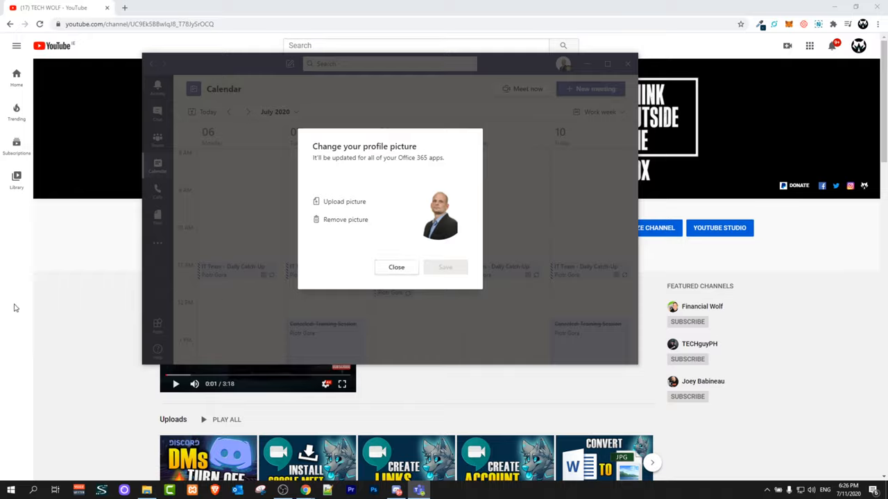